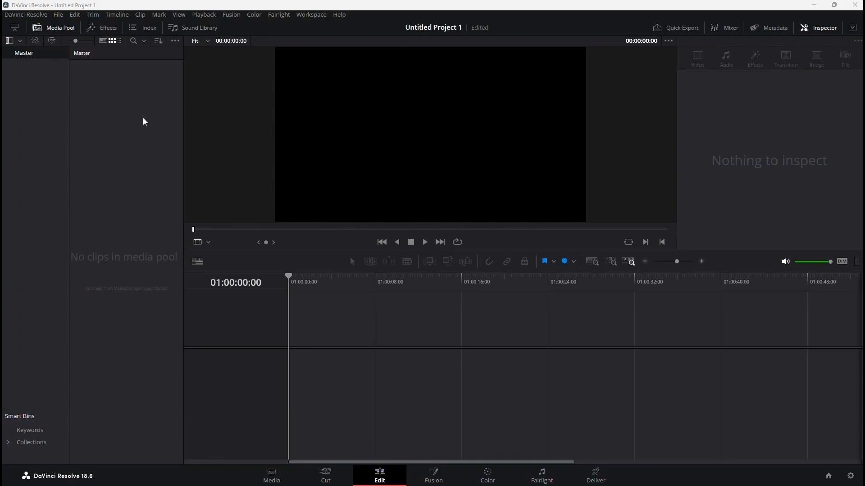
pyautogui.moveTo(101, 60)
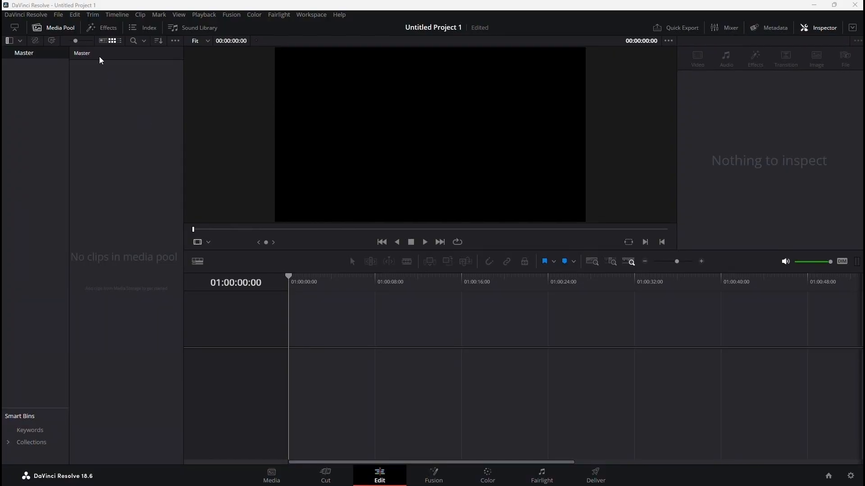
# Import the Travis Scott music-video clip from the Desktop and accept the frame rate change
pyautogui.click(57, 15)
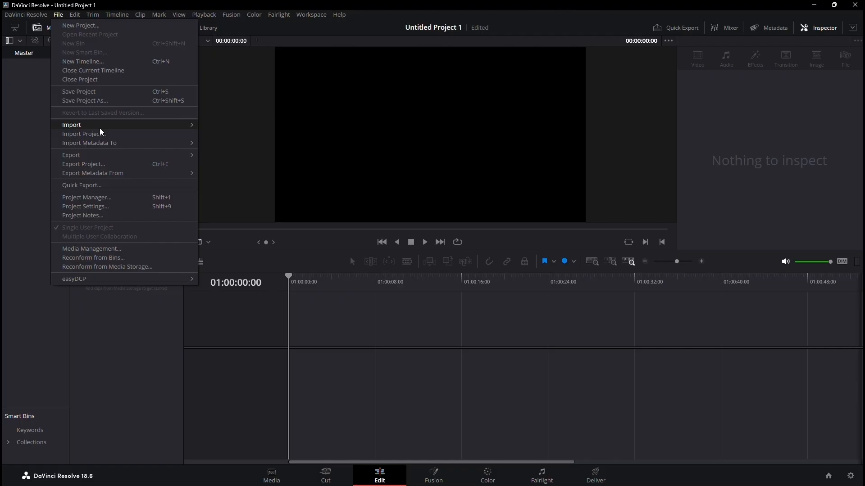
pyautogui.click(71, 125)
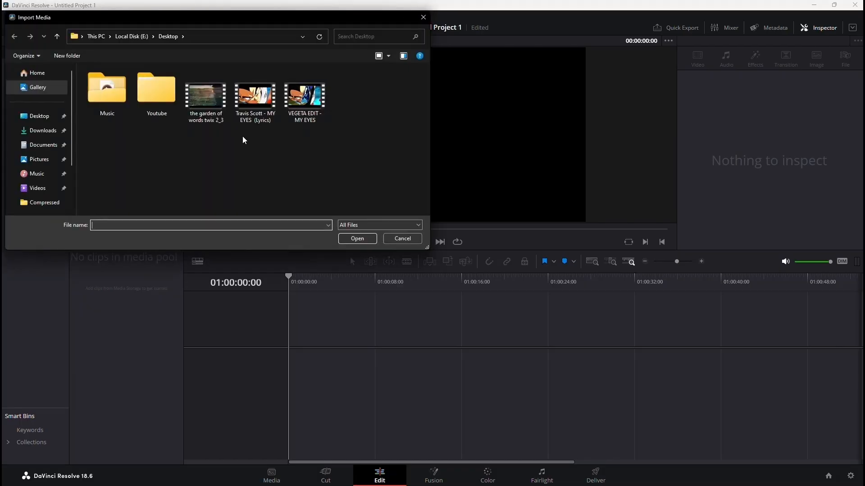
pyautogui.click(357, 239)
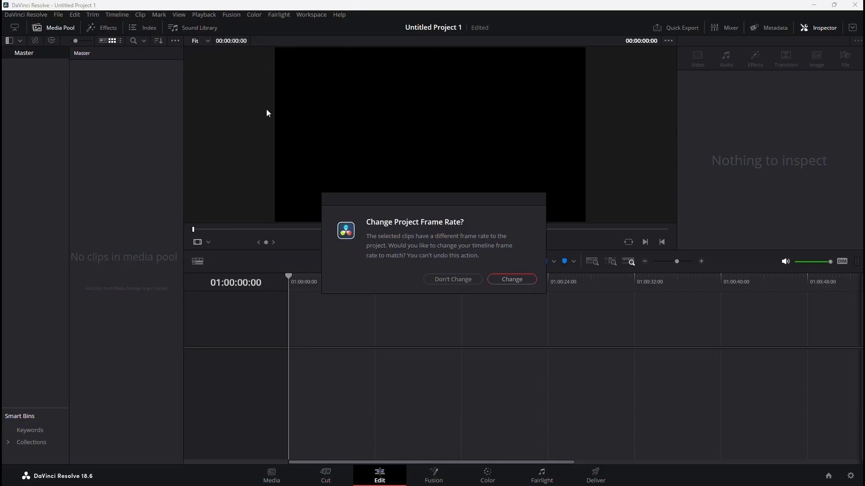
pyautogui.moveTo(524, 281)
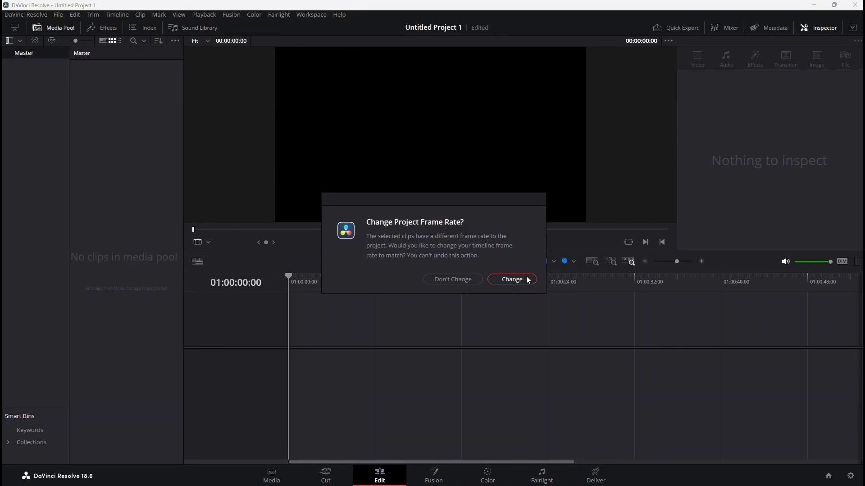
pyautogui.click(511, 279)
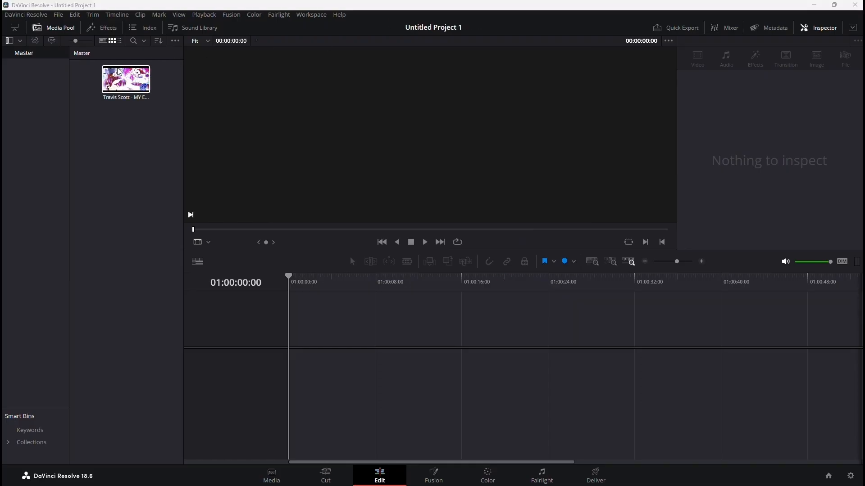
# Drag the clip onto a new timeline and mute the Audio 1 track
pyautogui.moveTo(125, 79); pyautogui.dragTo(543, 359)
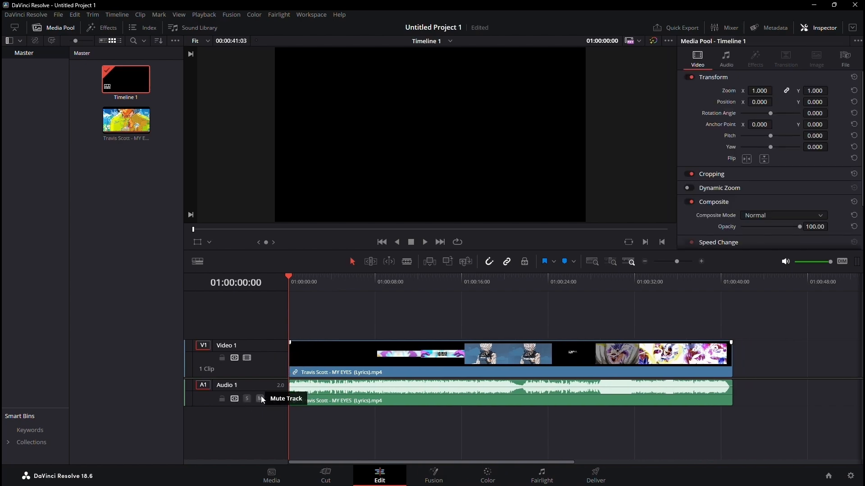
pyautogui.click(259, 398)
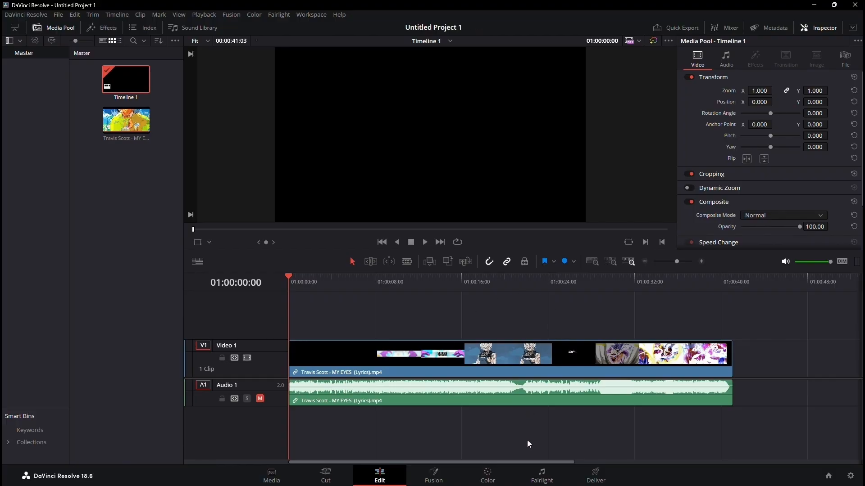
pyautogui.click(595, 476)
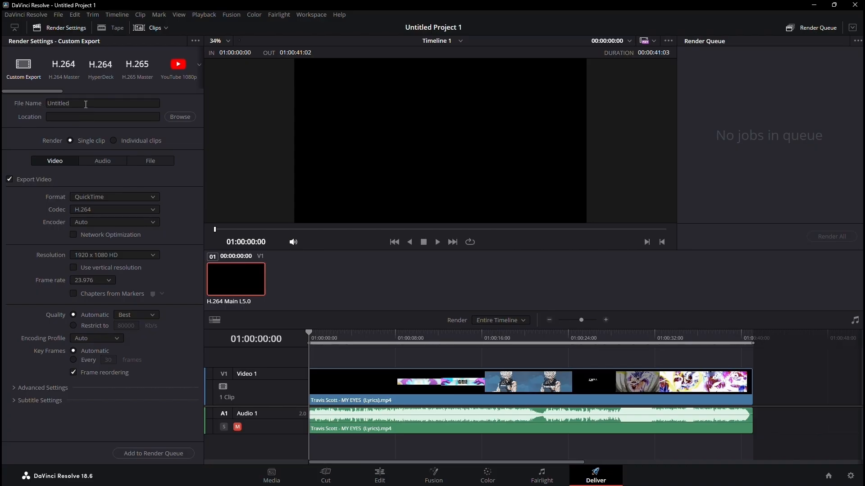
# Name the render output 'Test' and set its location to the Desktop
pyautogui.write('Test')
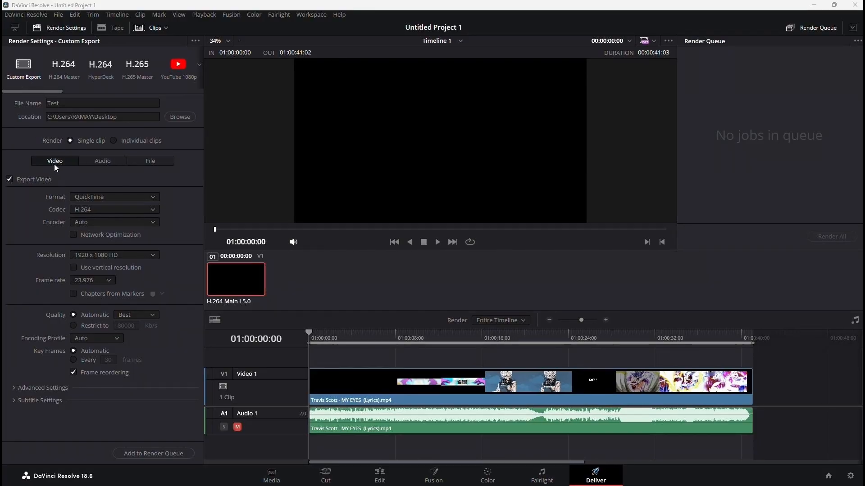
pyautogui.moveTo(93, 203)
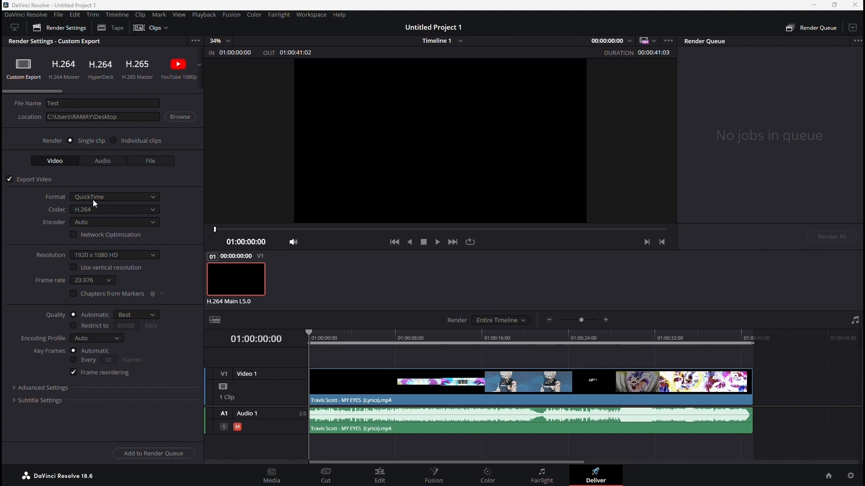
# Set the render format to MP4 and keep the frame rate at 23.976
pyautogui.click(113, 196)
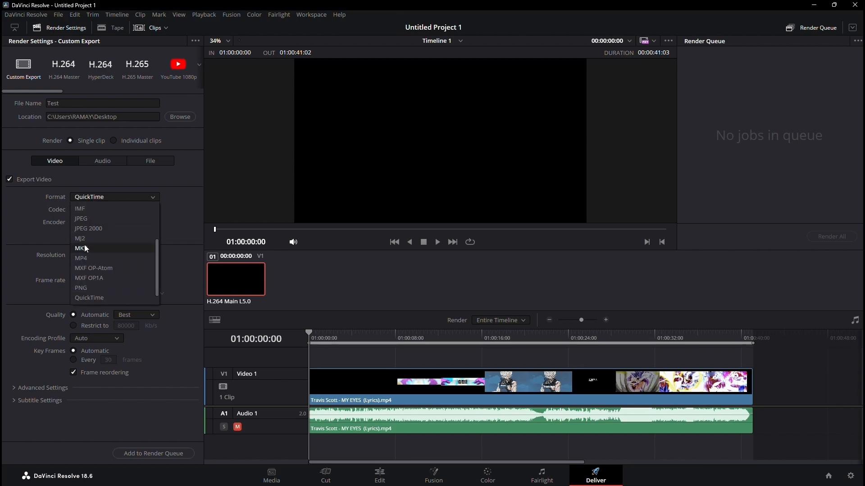
pyautogui.click(80, 258)
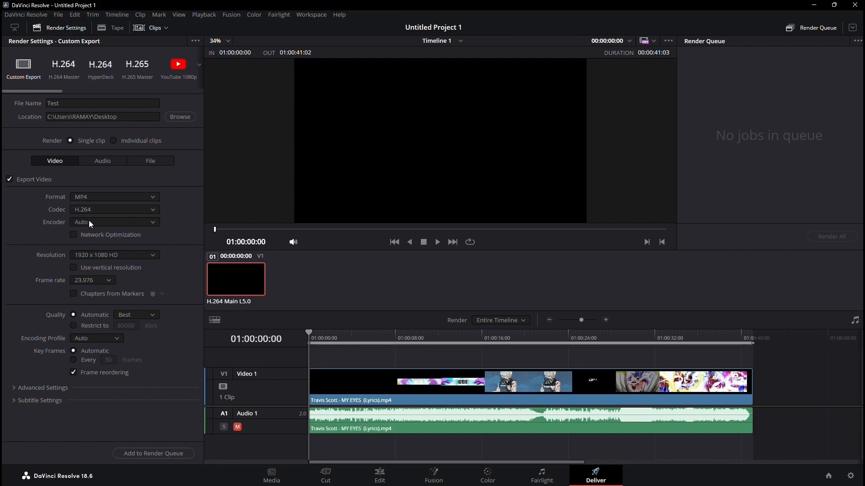
pyautogui.moveTo(108, 260)
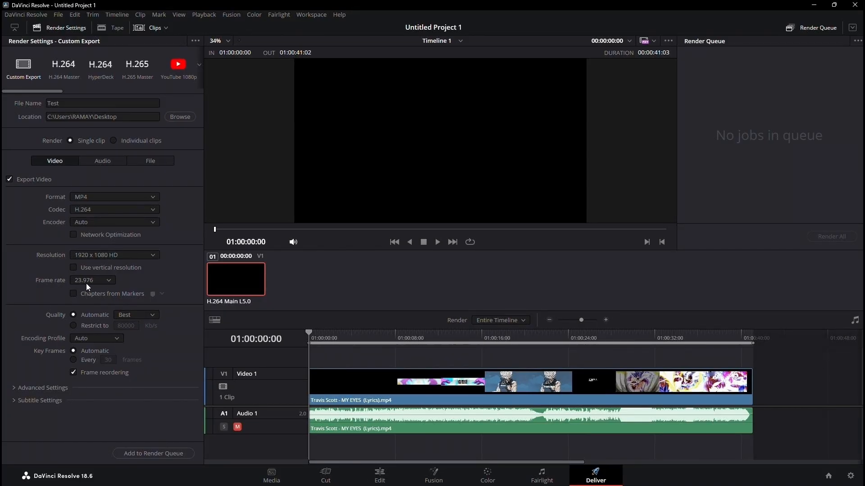
pyautogui.click(92, 281)
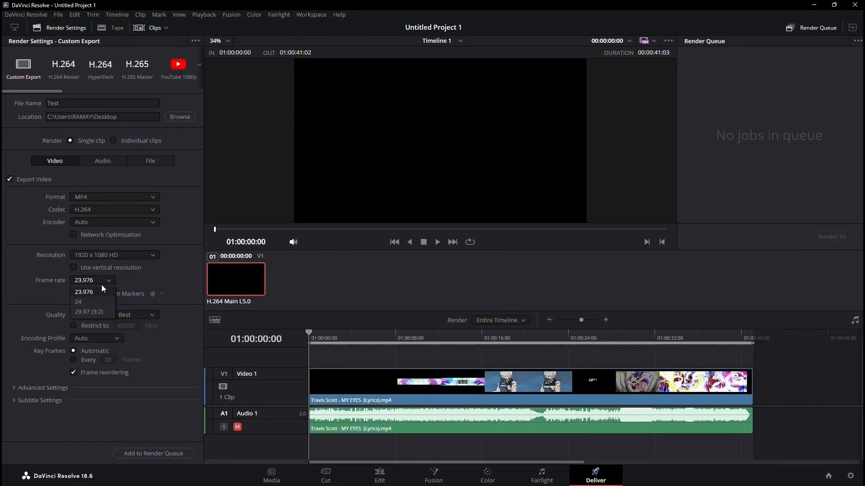
pyautogui.click(84, 292)
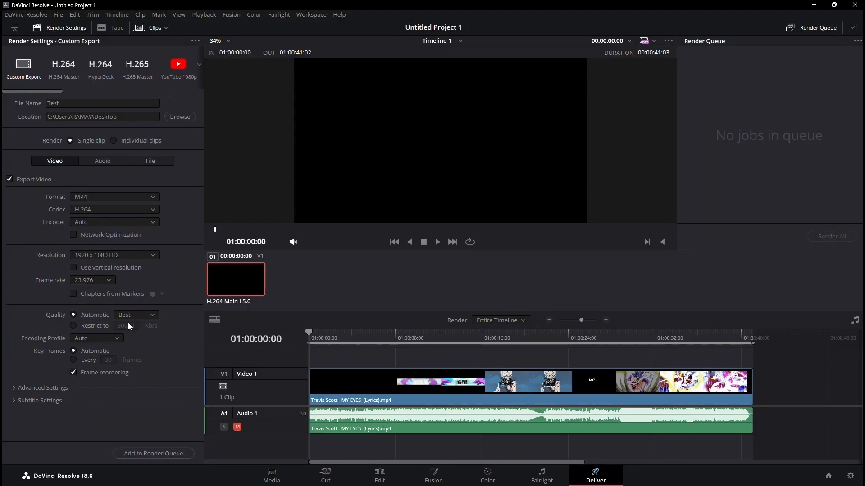
# Restrict quality to 80000 Kb/s, queue the Test.mp4 job, and render all
pyautogui.click(73, 325)
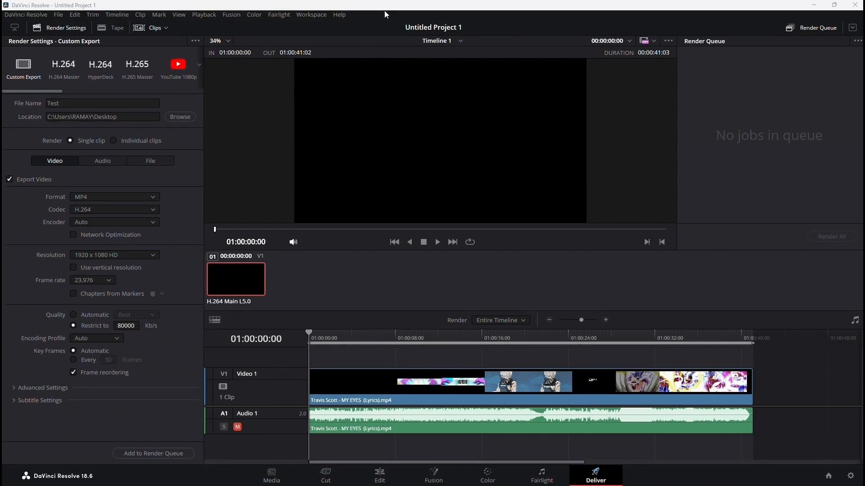
pyautogui.click(154, 454)
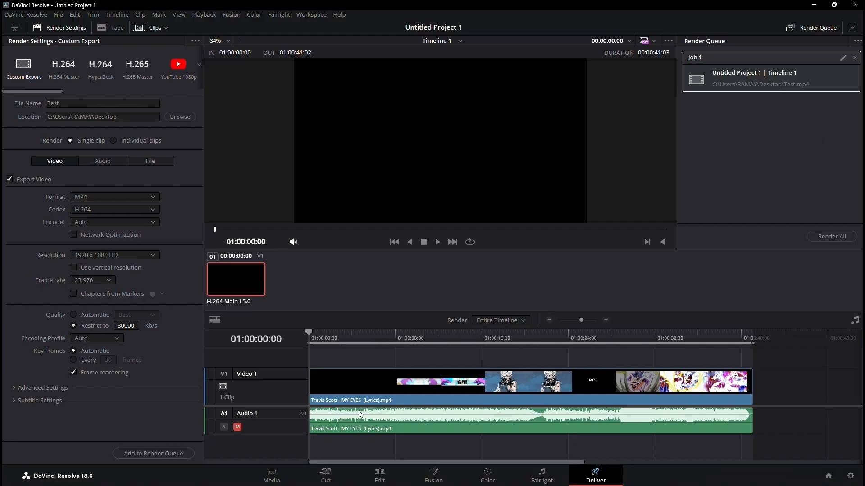
pyautogui.click(831, 236)
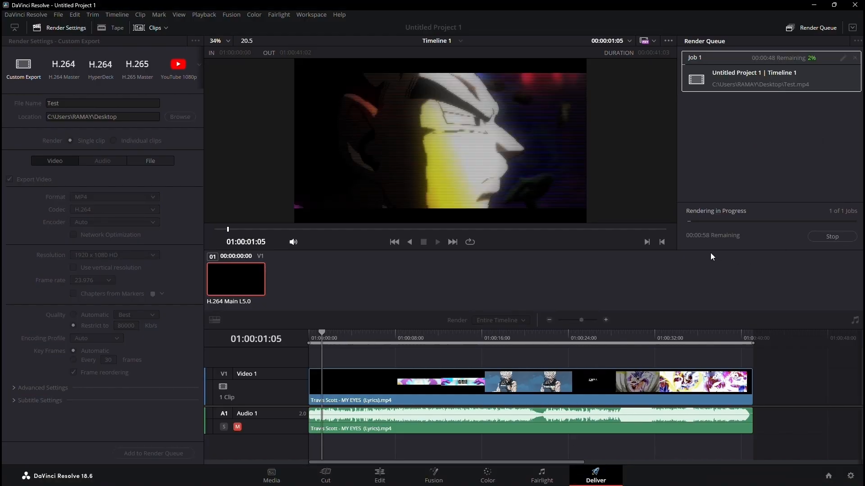